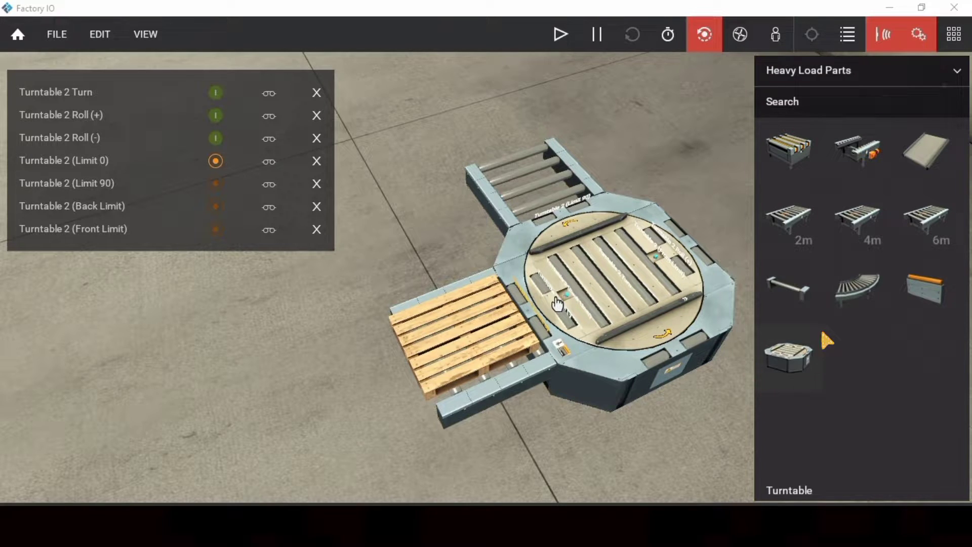
mouse_move(823, 340)
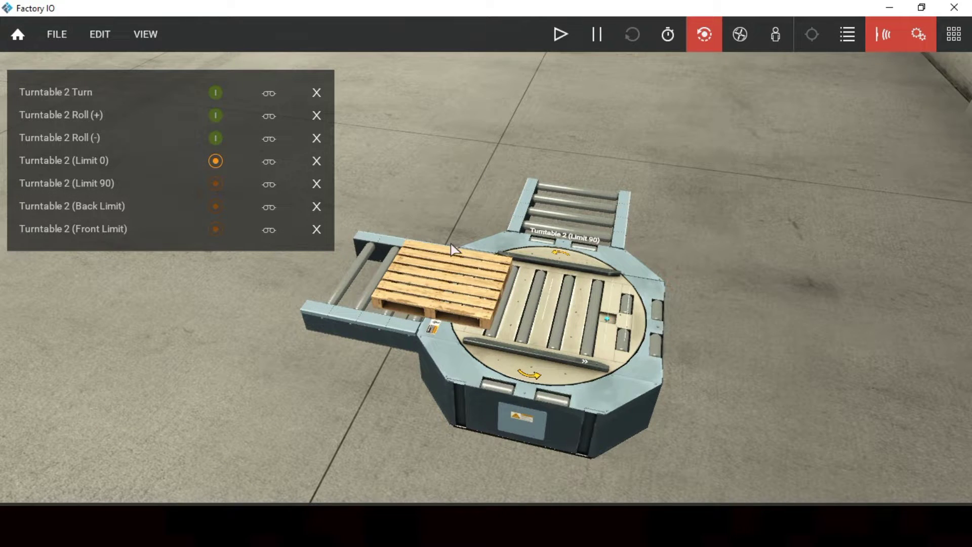
mouse_move(560, 29)
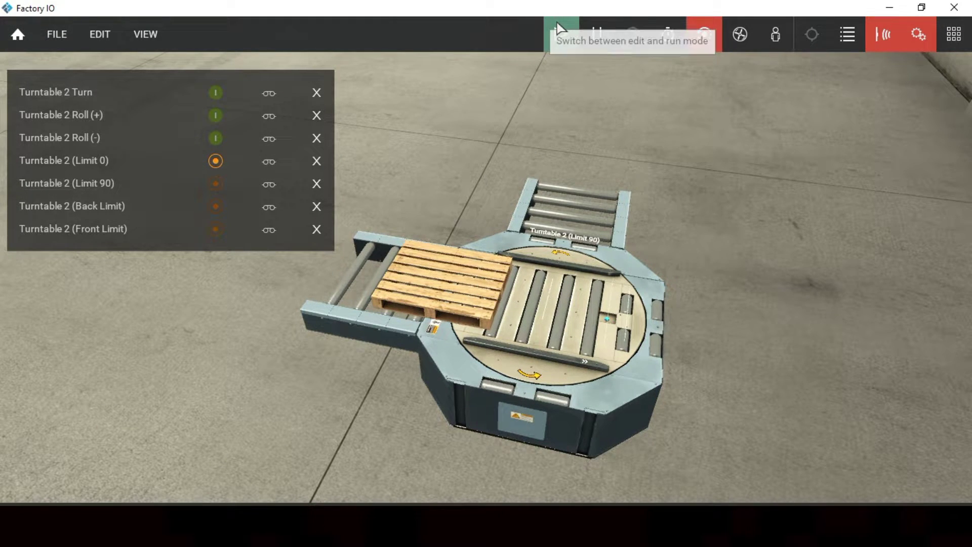
Run the scene and force Turntable 2 Roll (+) on so the pallet rolls onto the turntable
left_click(560, 34)
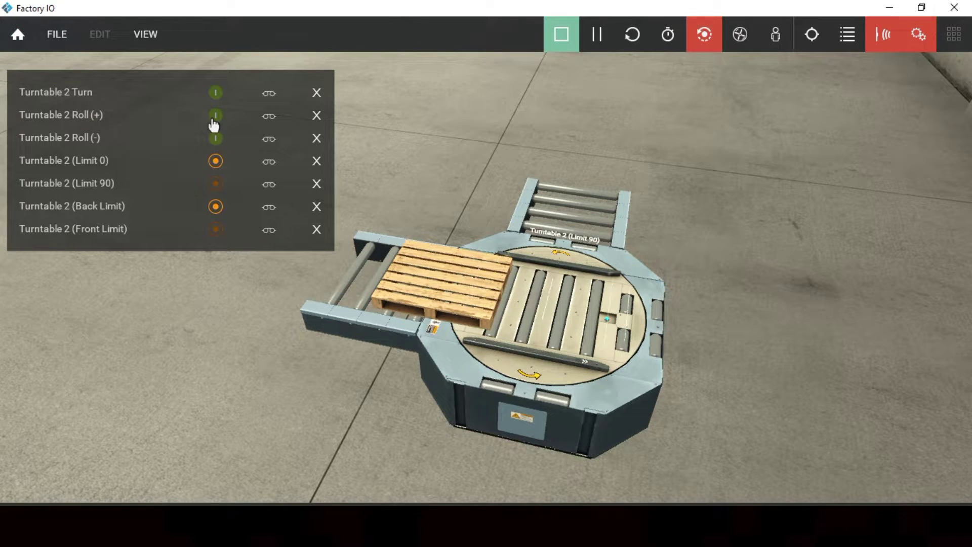
left_click(215, 116)
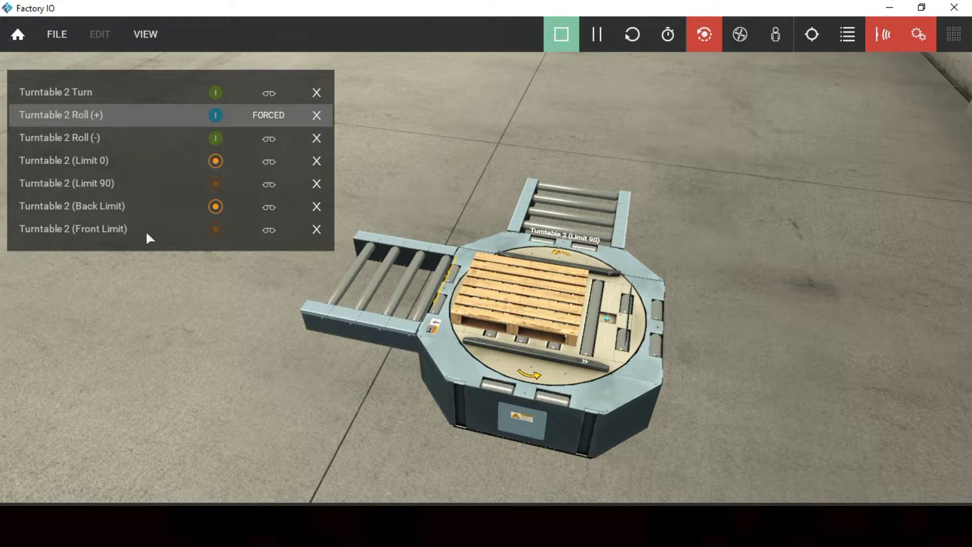
left_click(214, 115)
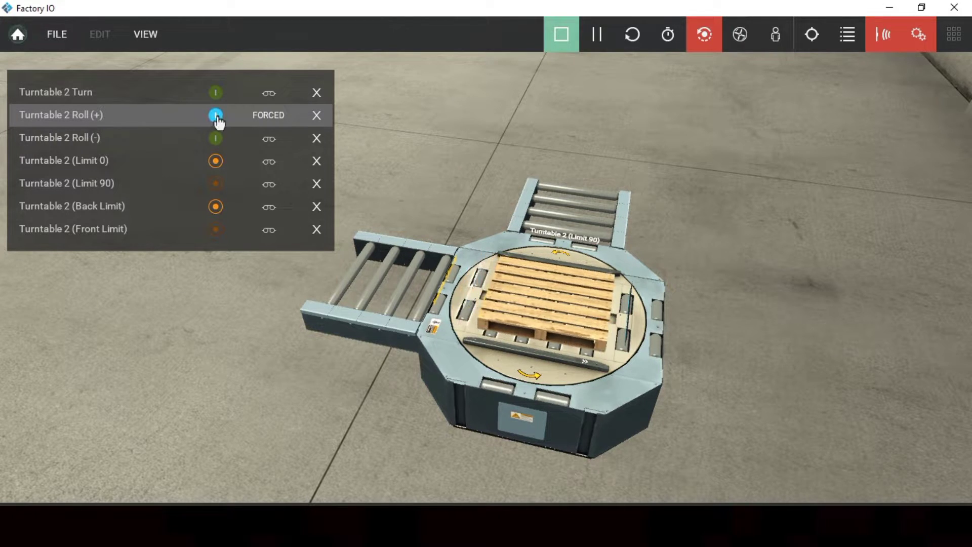
left_click(214, 115)
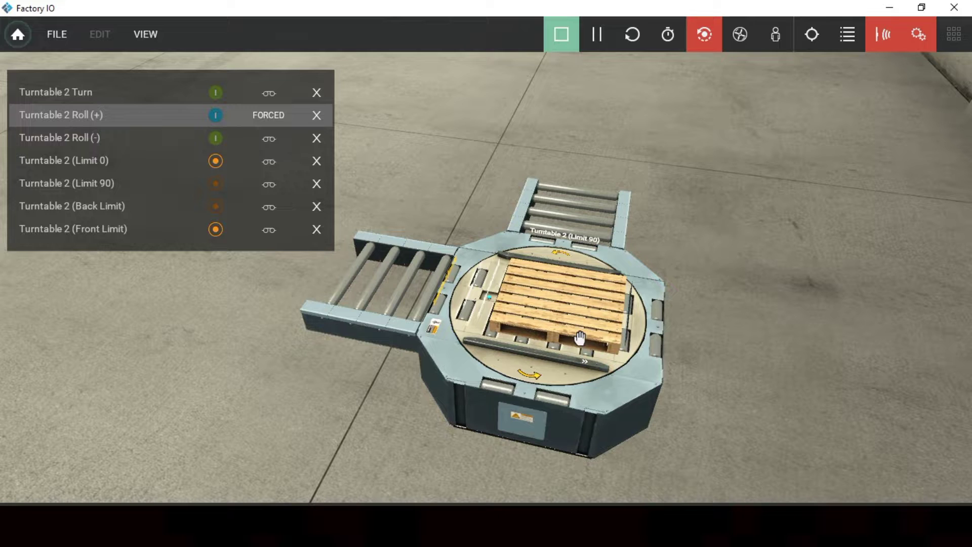
mouse_move(477, 332)
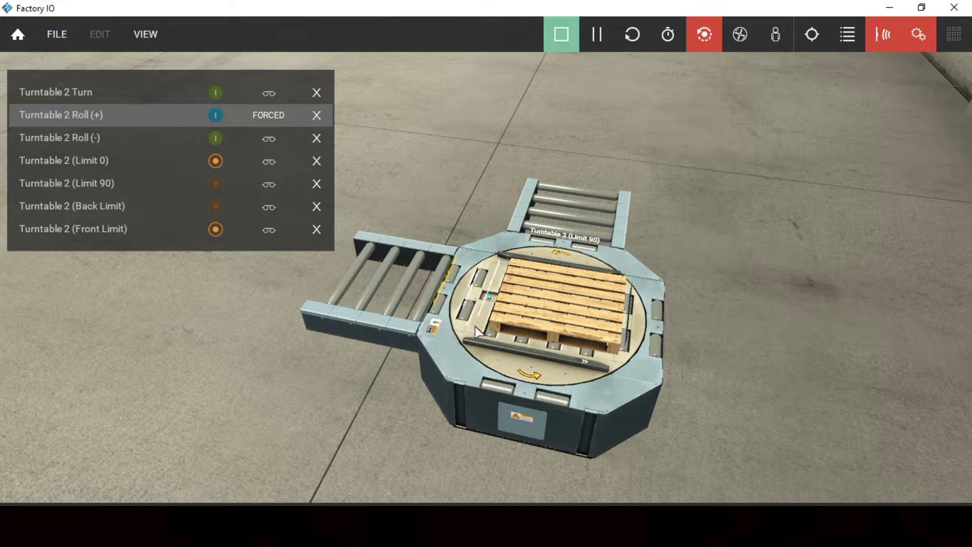
mouse_move(382, 310)
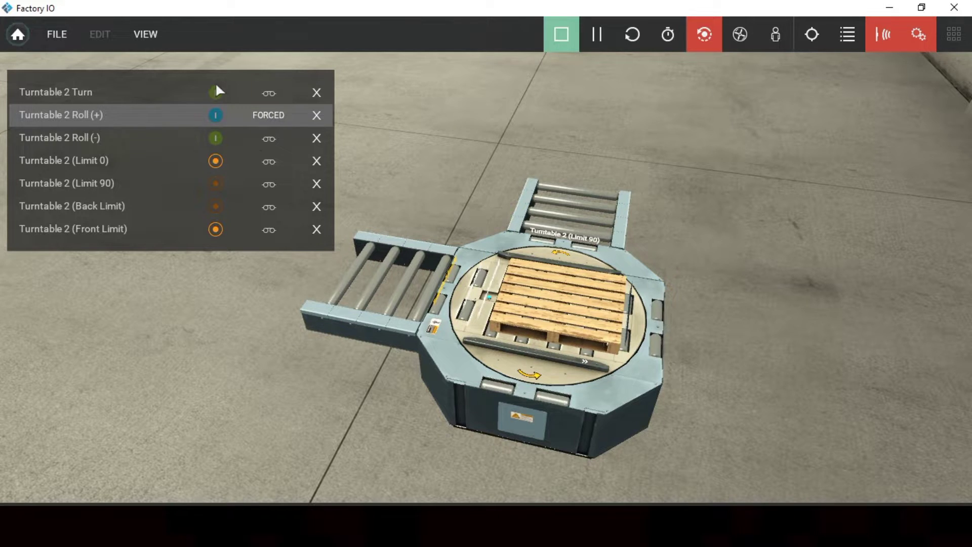
left_click(215, 92)
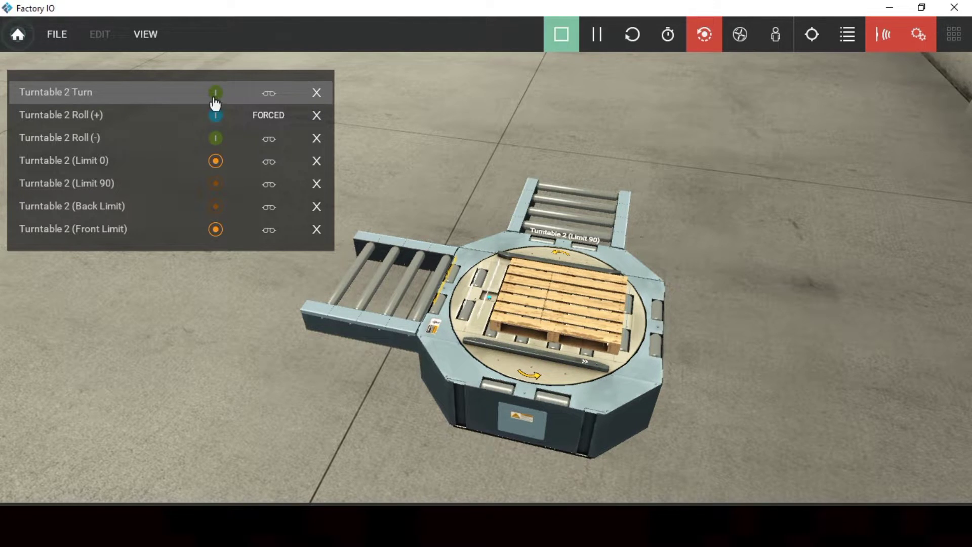
left_click(560, 35)
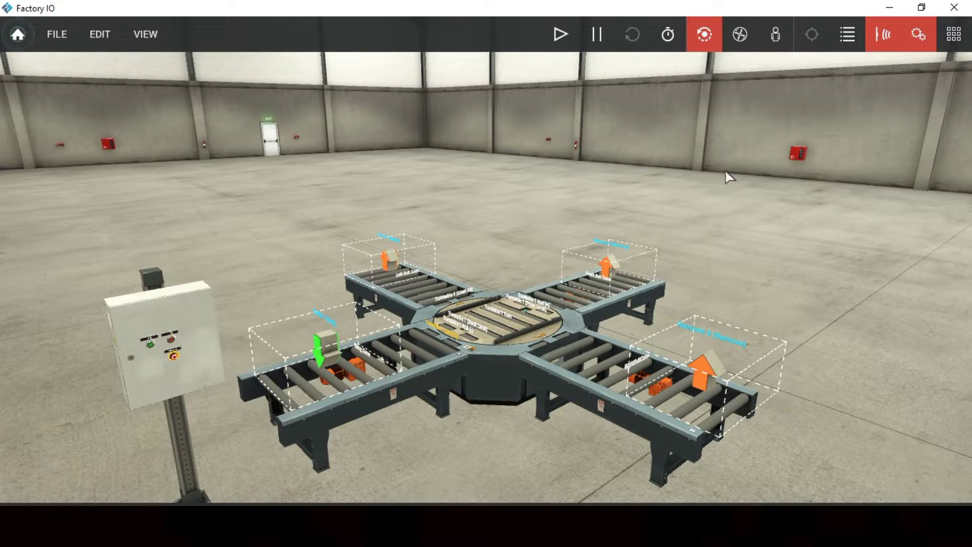
mouse_move(730, 143)
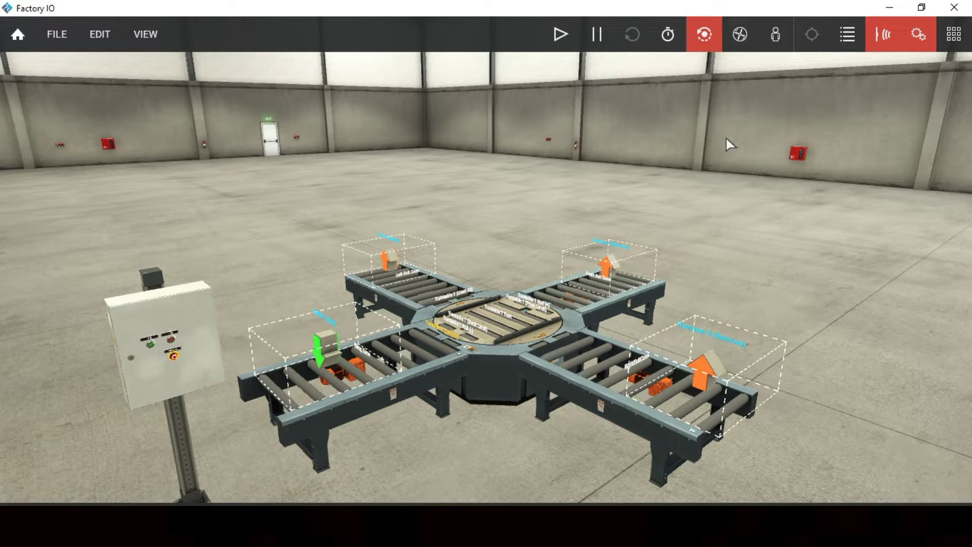
mouse_move(435, 155)
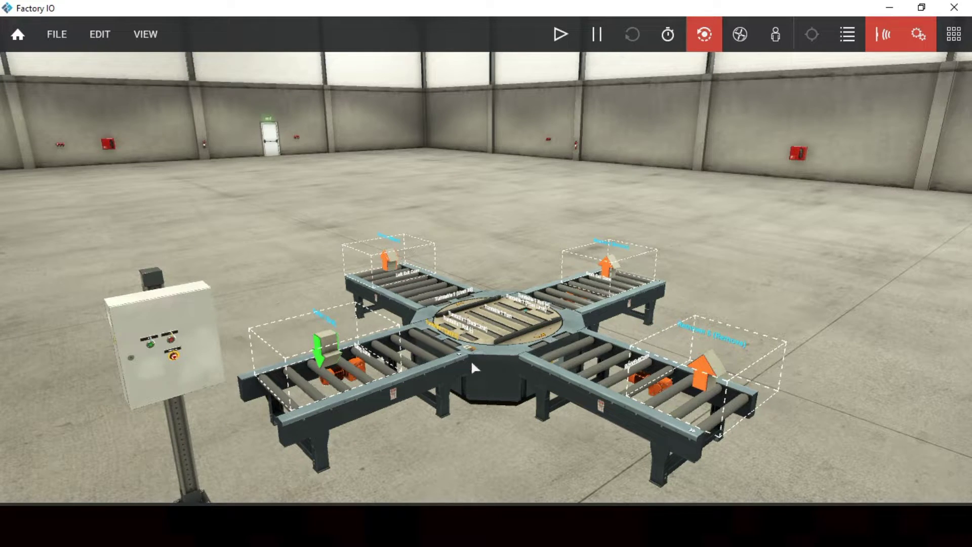
mouse_move(643, 394)
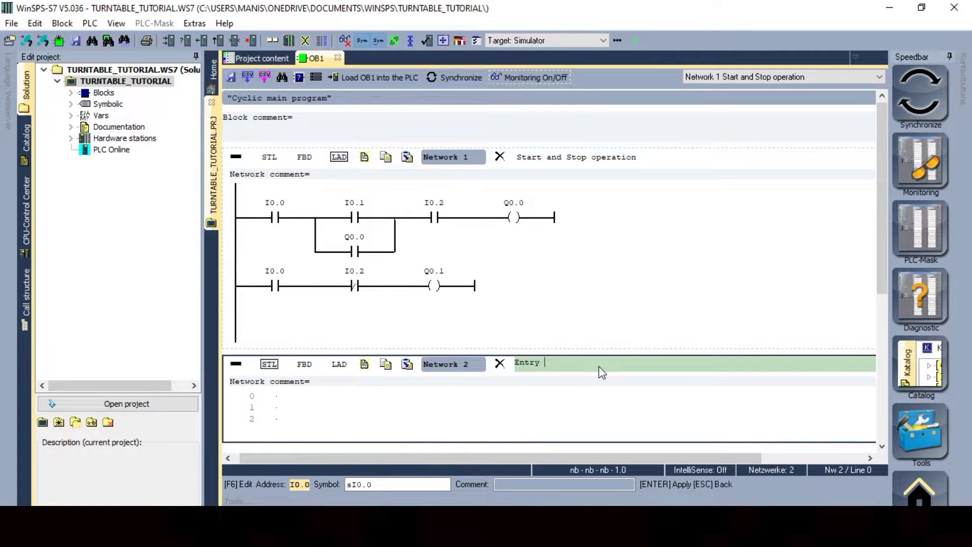
Title Network 2 'Entry Conv' and return to the Factory IO scene with Start forced
type("Conv")
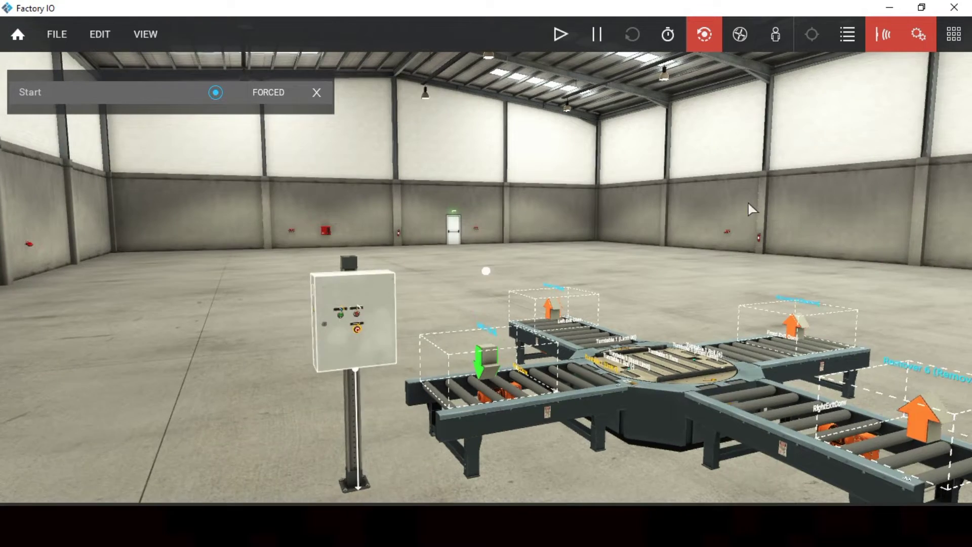
Run the scene until the pallet with a box reaches the turntable, then stop it
left_click(559, 34)
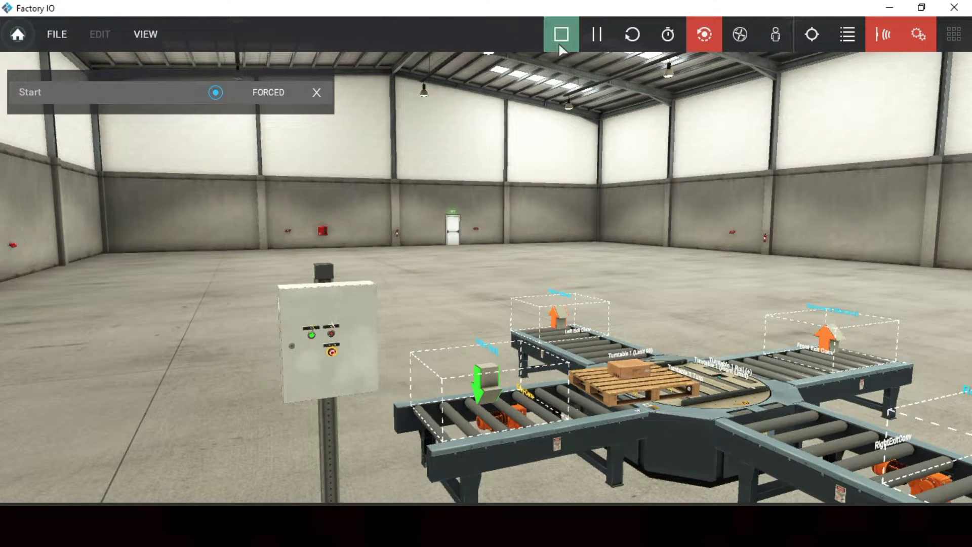
left_click(560, 34)
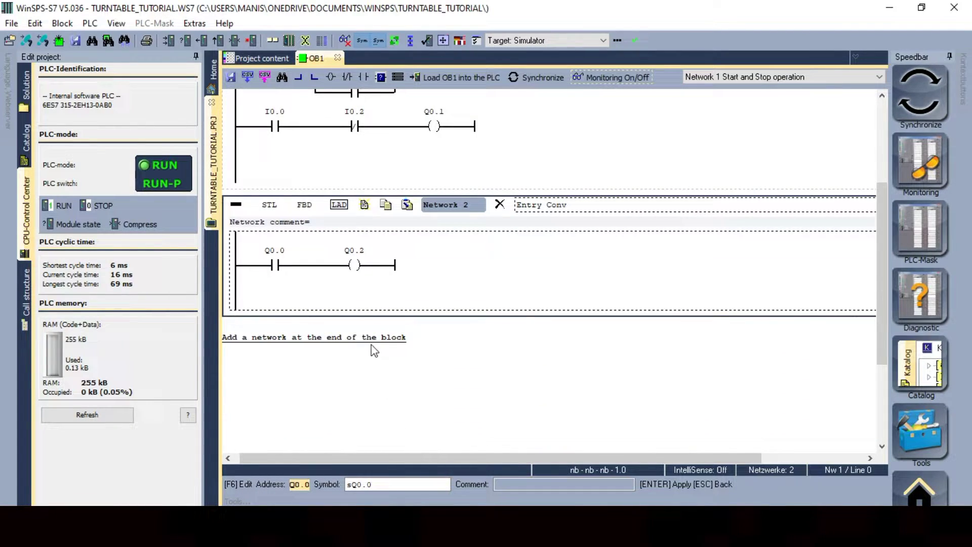
Add a new network at the end of the OB1 block before returning to Factory IO
left_click(313, 336)
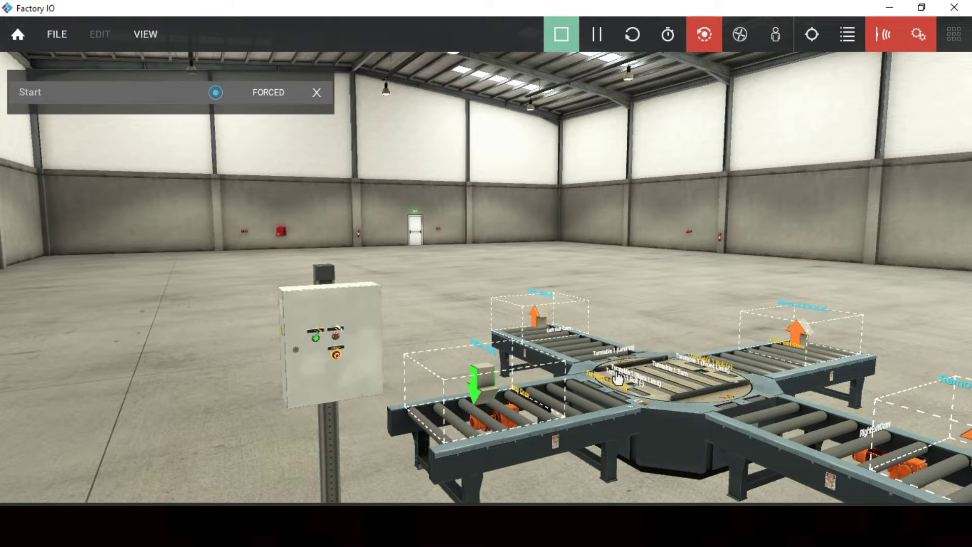
Watch the Stop input beside the forced Start while viewing the whole conveyor layout
left_click(560, 35)
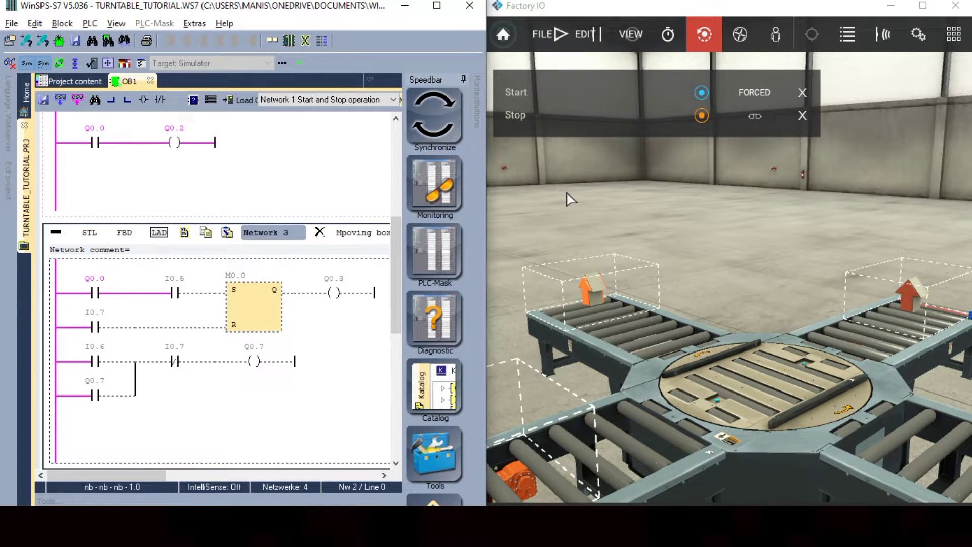
left_click(565, 34)
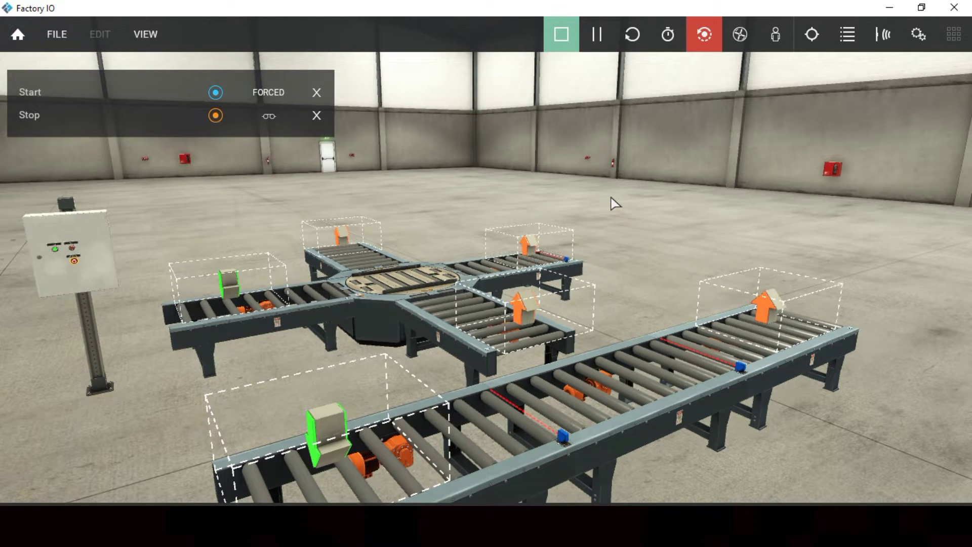
Stop the scene so an empty Network 3 can be added below Entry Conv in OB1
left_click(560, 34)
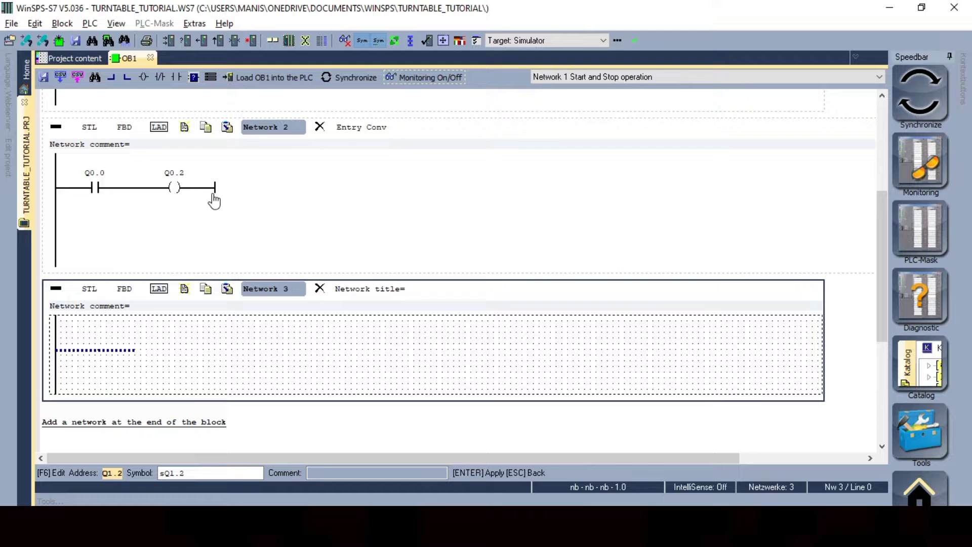
Build Network 3 with contacts Q0.0 and I0.5 setting flip-flop M0.0 driving coil Q0.3
left_click(143, 77)
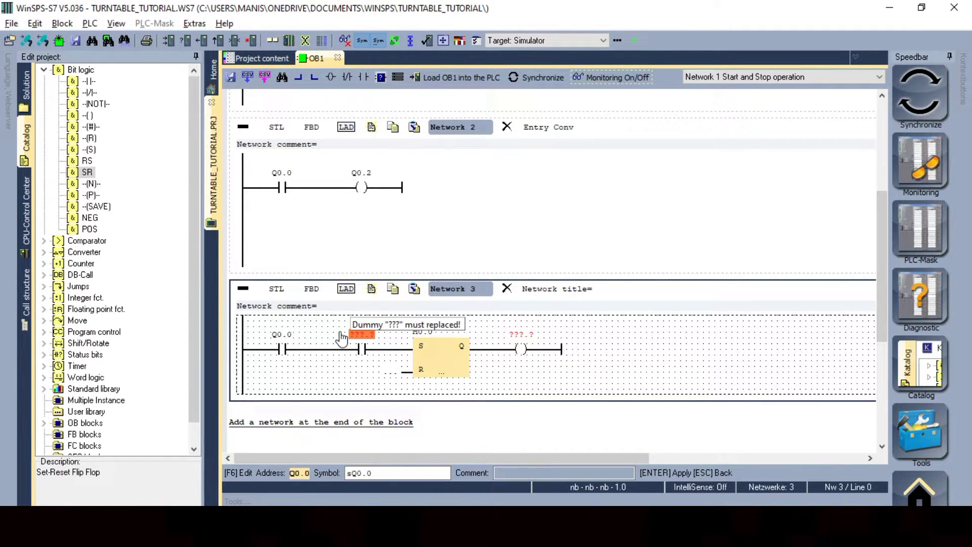
mouse_move(353, 342)
type("I0.5")
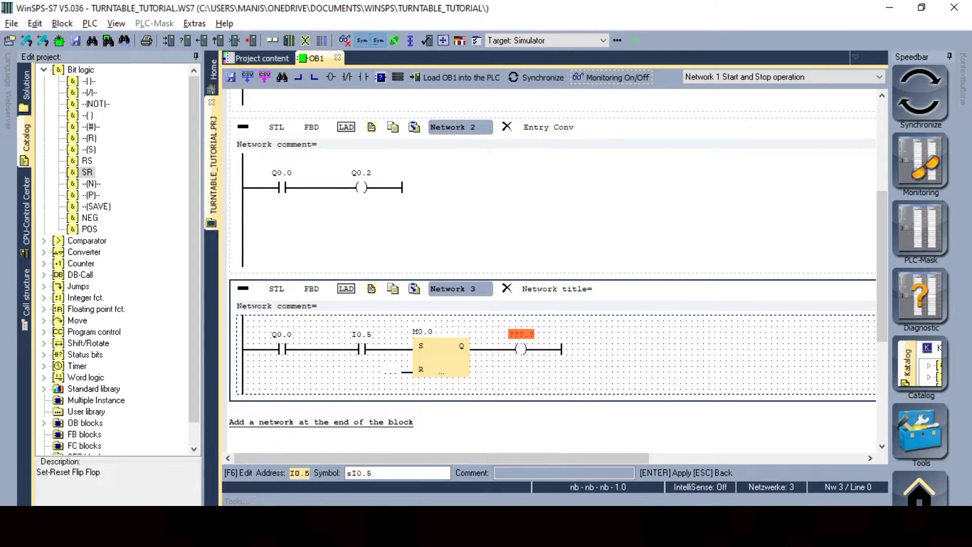
type("Q0.3")
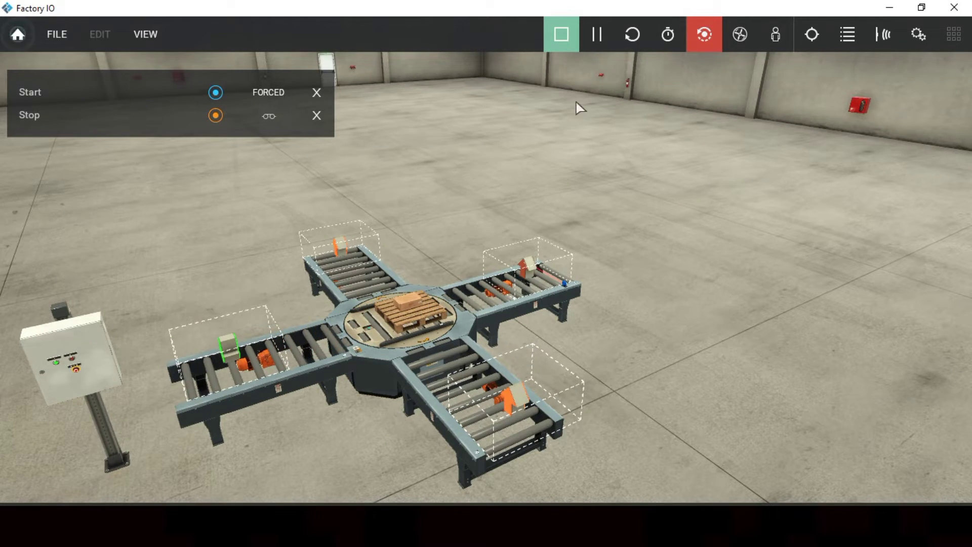
Reset M0.0 with I0.6 and start a second rung where I0.6 and I0.3 feed flip-flop M0.2
left_click(560, 34)
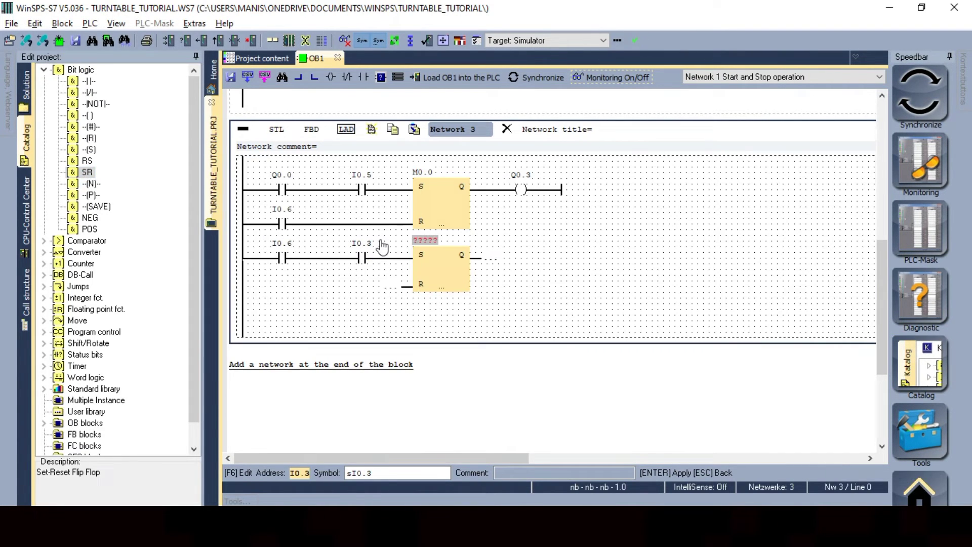
type("M0.2")
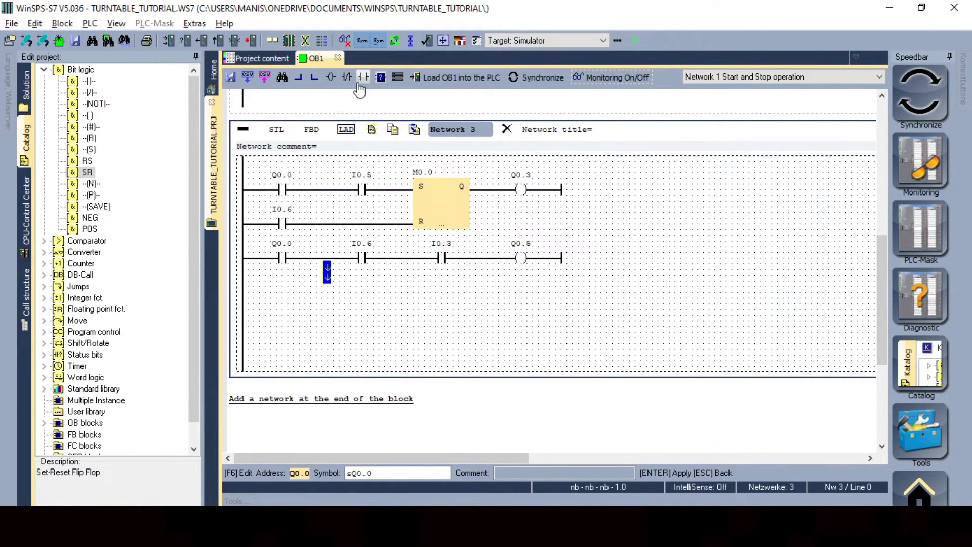
Add parallel branches so Q0.5 self-latches via I0.6/I0.3 and Q0.6 latches via I0.4
left_click(346, 76)
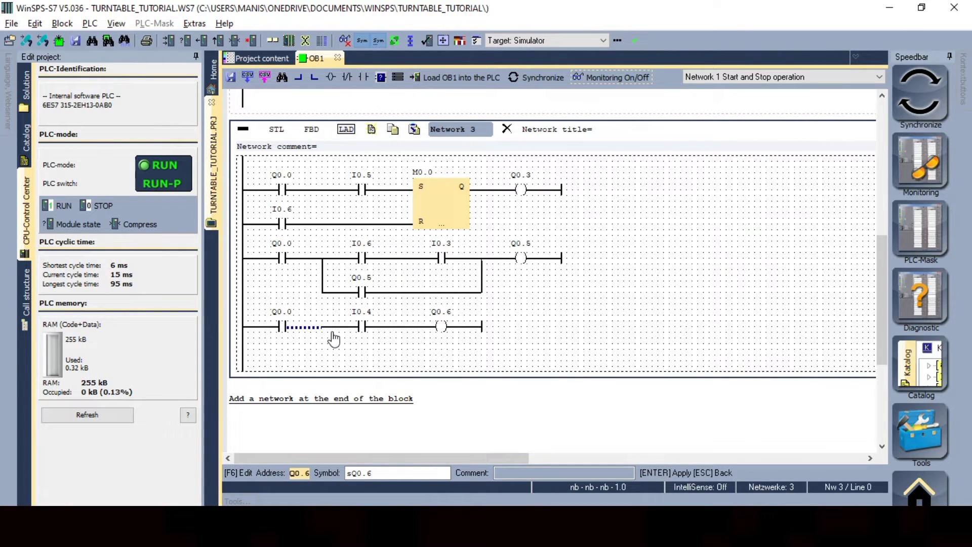
left_click(297, 77)
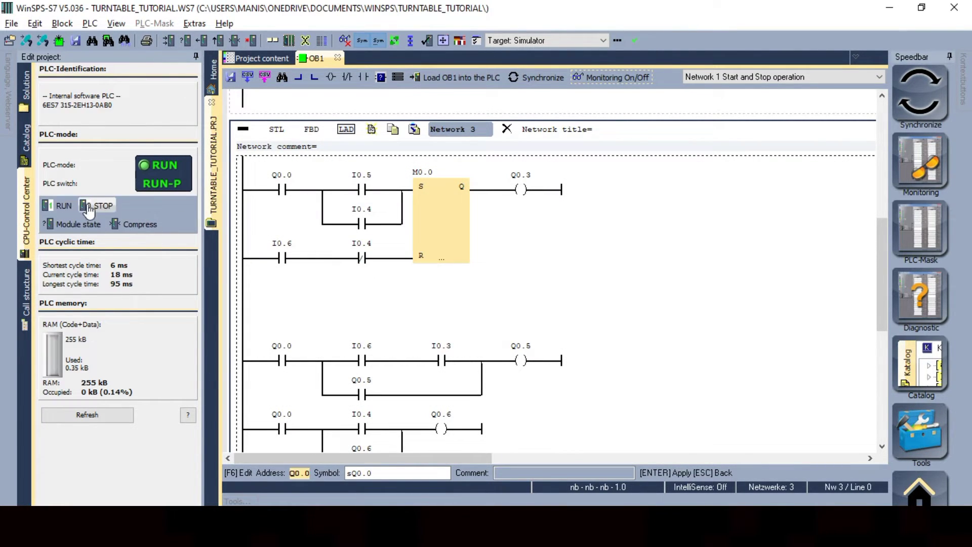
Put the PLC in stop mode and switch back to the full turntable scene view
left_click(100, 206)
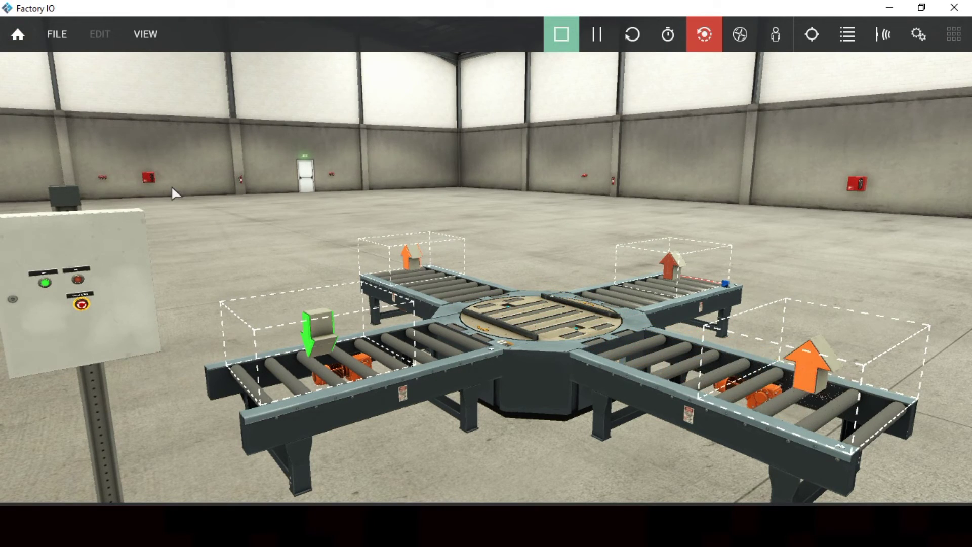
Put the PLC in RUN with live monitoring, then start the Factory IO simulation
left_click(559, 35)
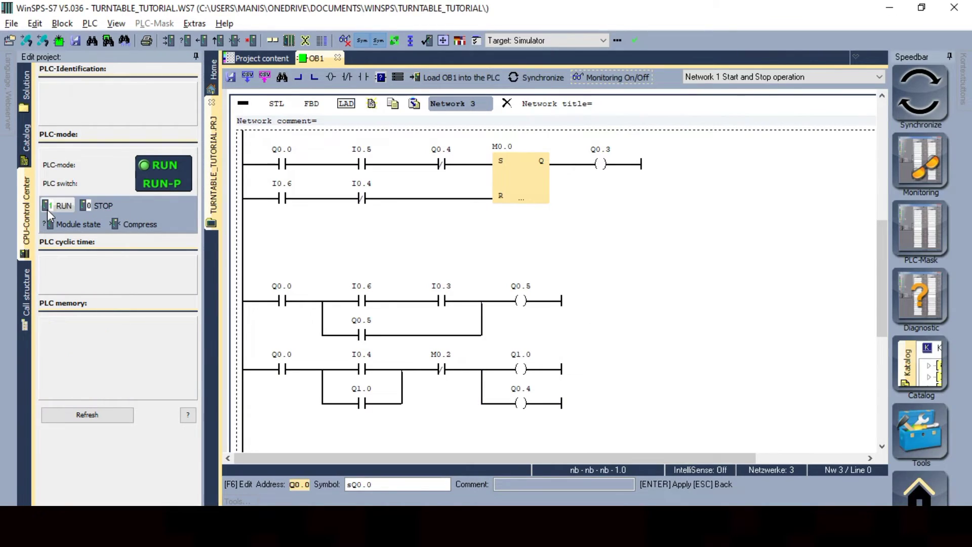
left_click(87, 414)
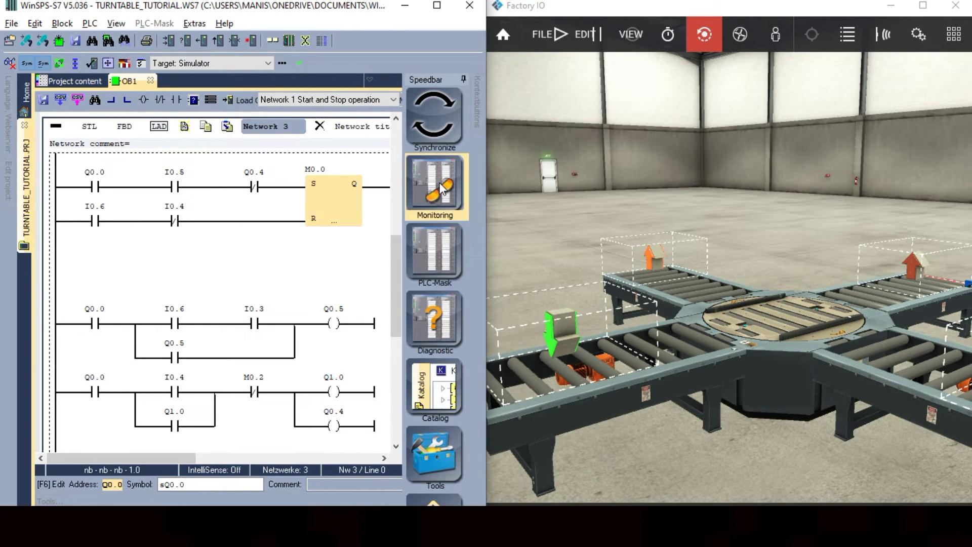
left_click(435, 187)
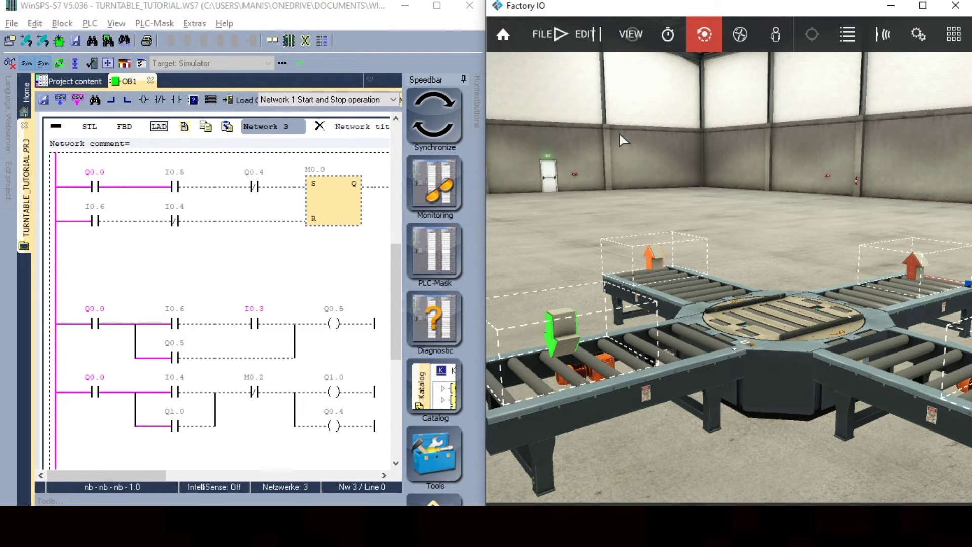
left_click(562, 35)
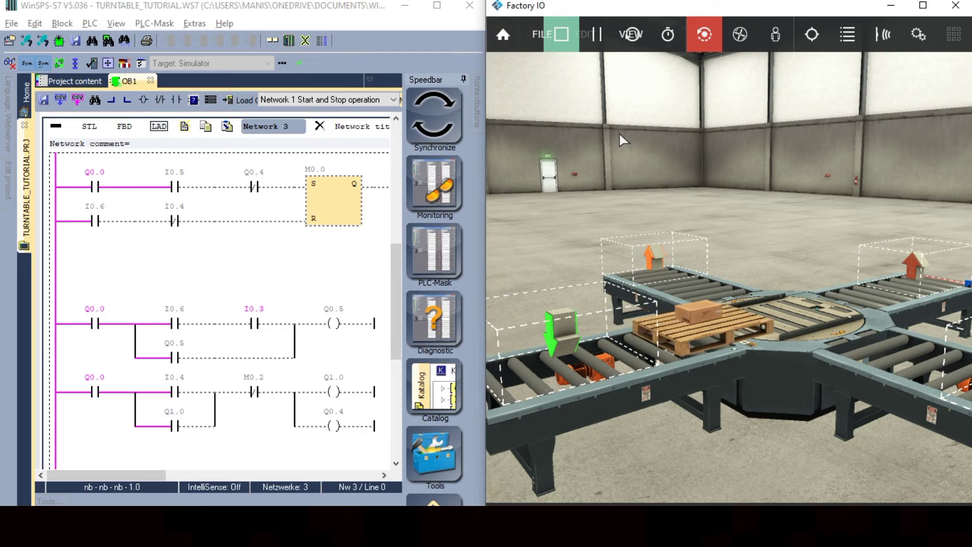